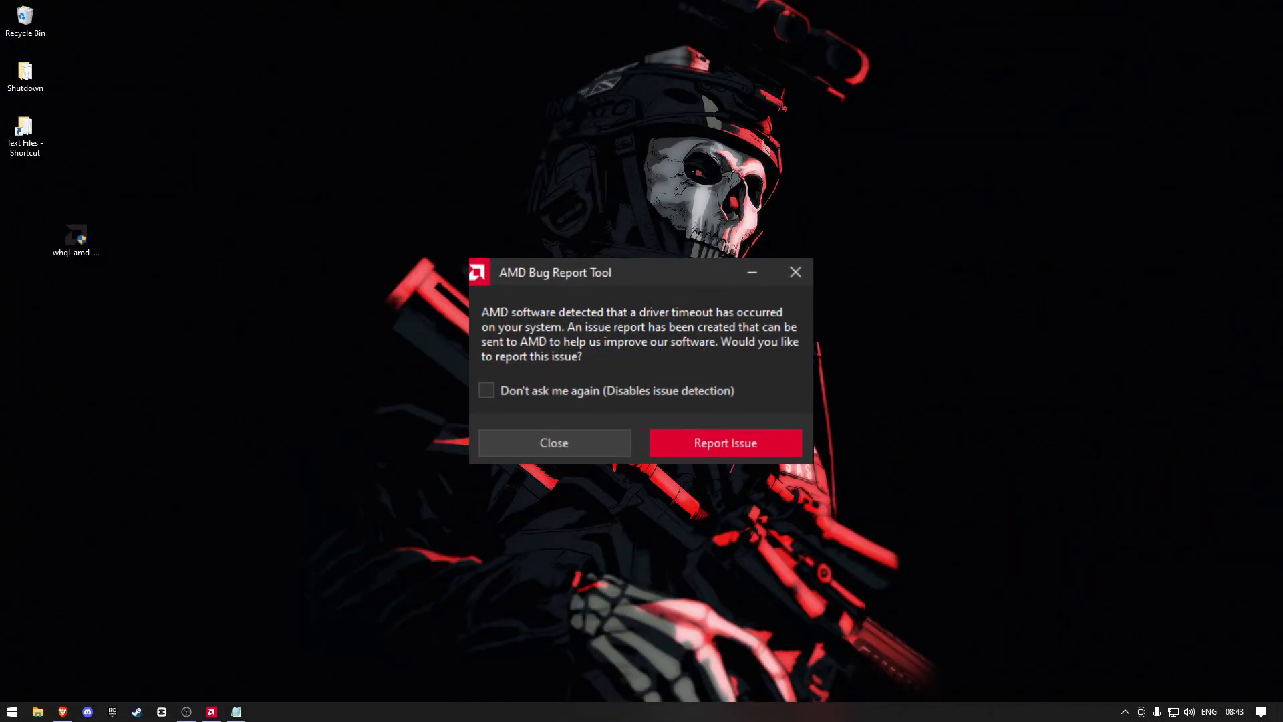
- Dismiss the driver timeout report prompt without reporting the issue
left_click_drag(613, 271, 599, 256)
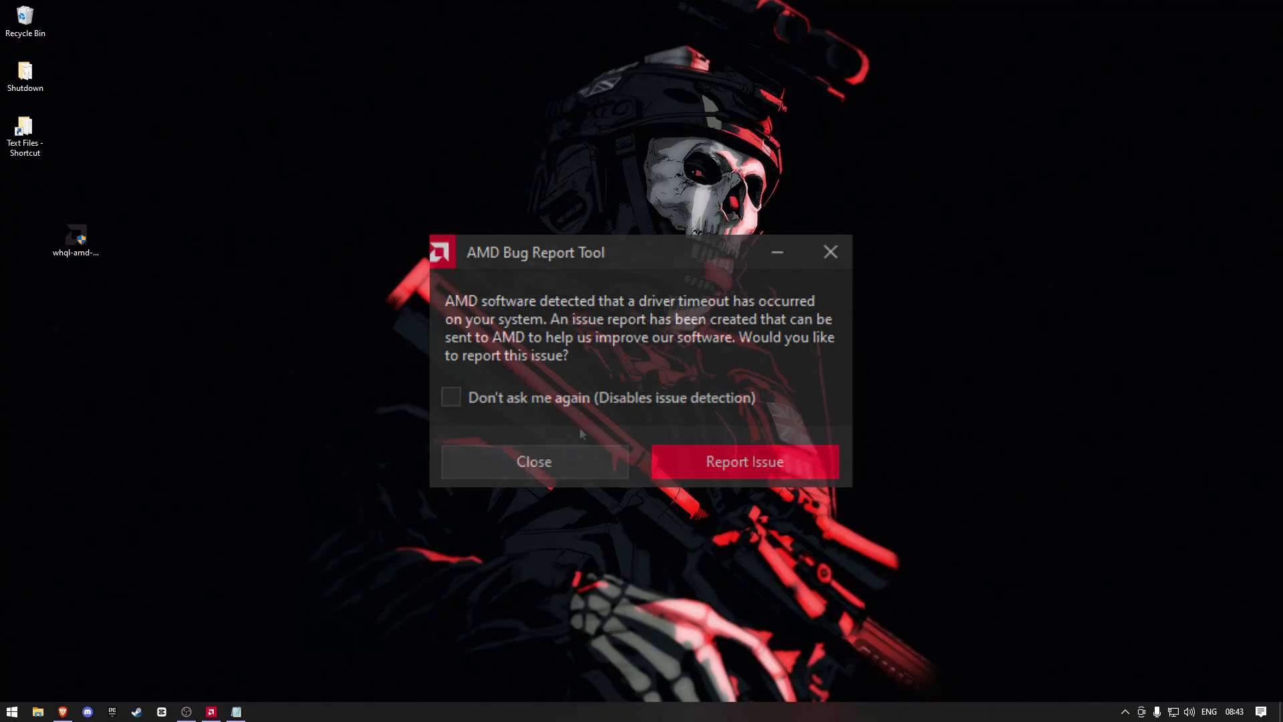
left_click(533, 461)
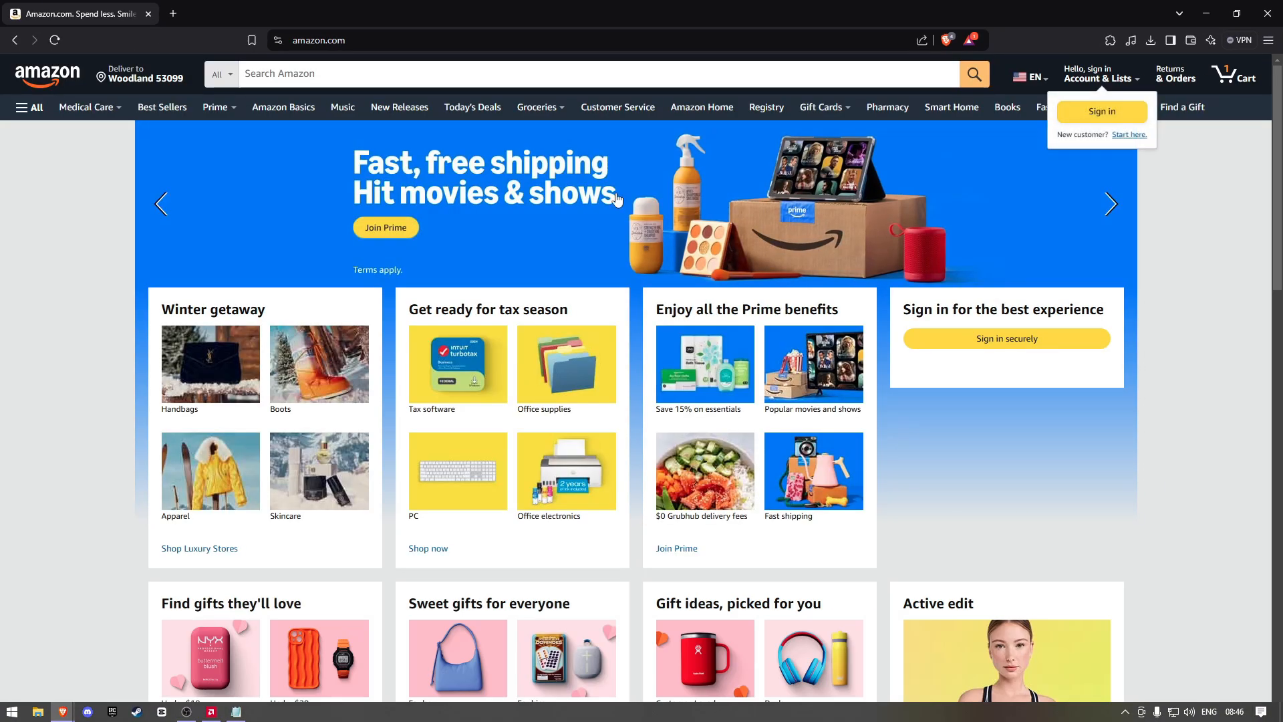
- Search Amazon for 'nvidia'
type("nvidia")
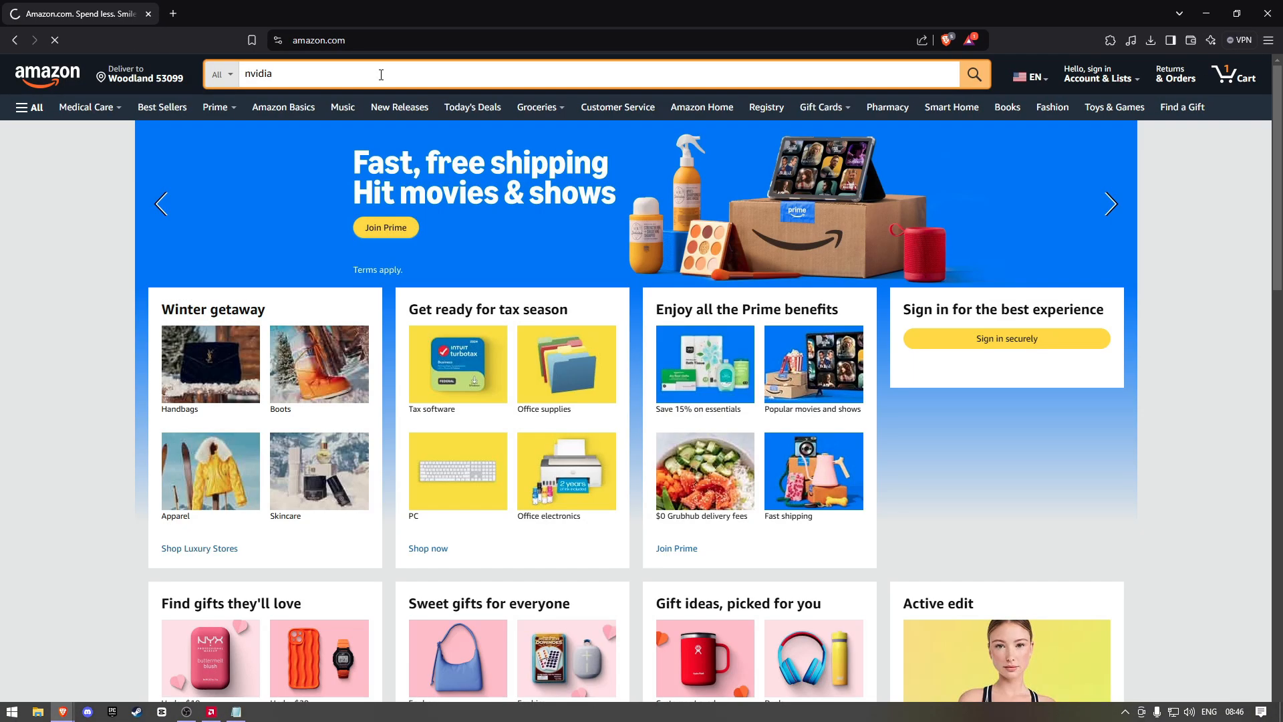
left_click(974, 73)
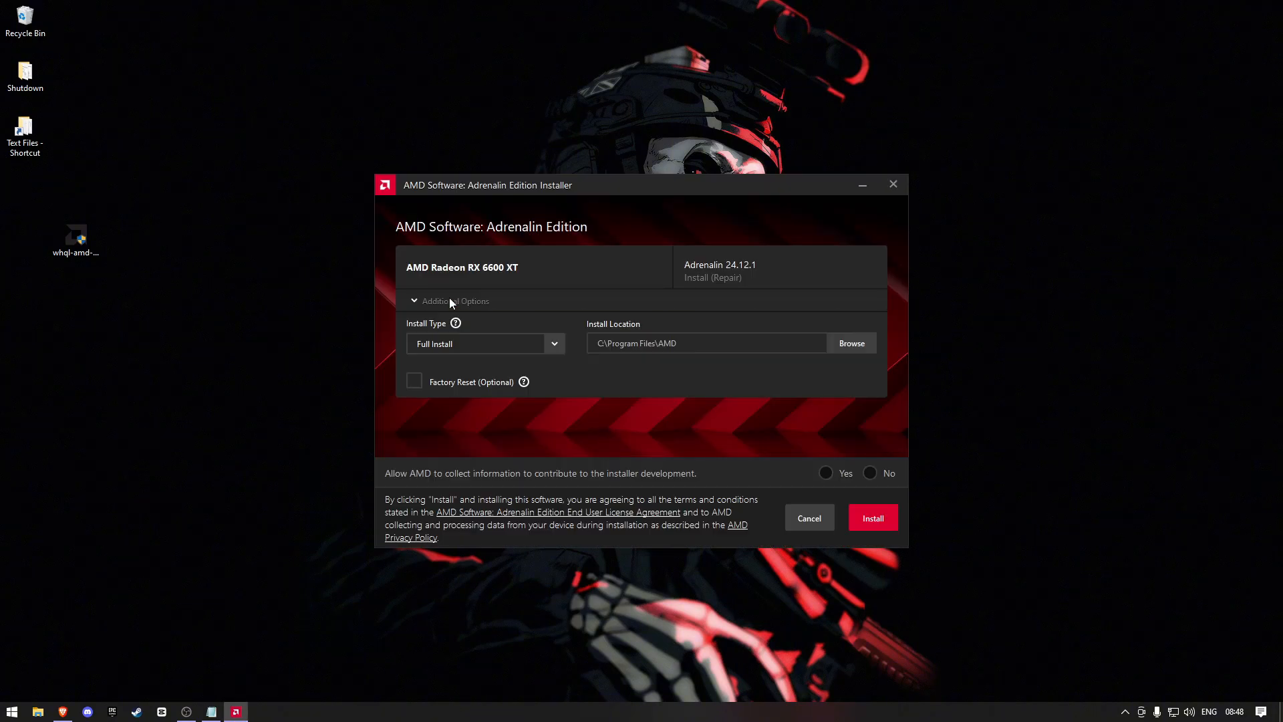
- Install the driver with Factory Reset on, user settings discarded and data sharing declined
left_click(415, 381)
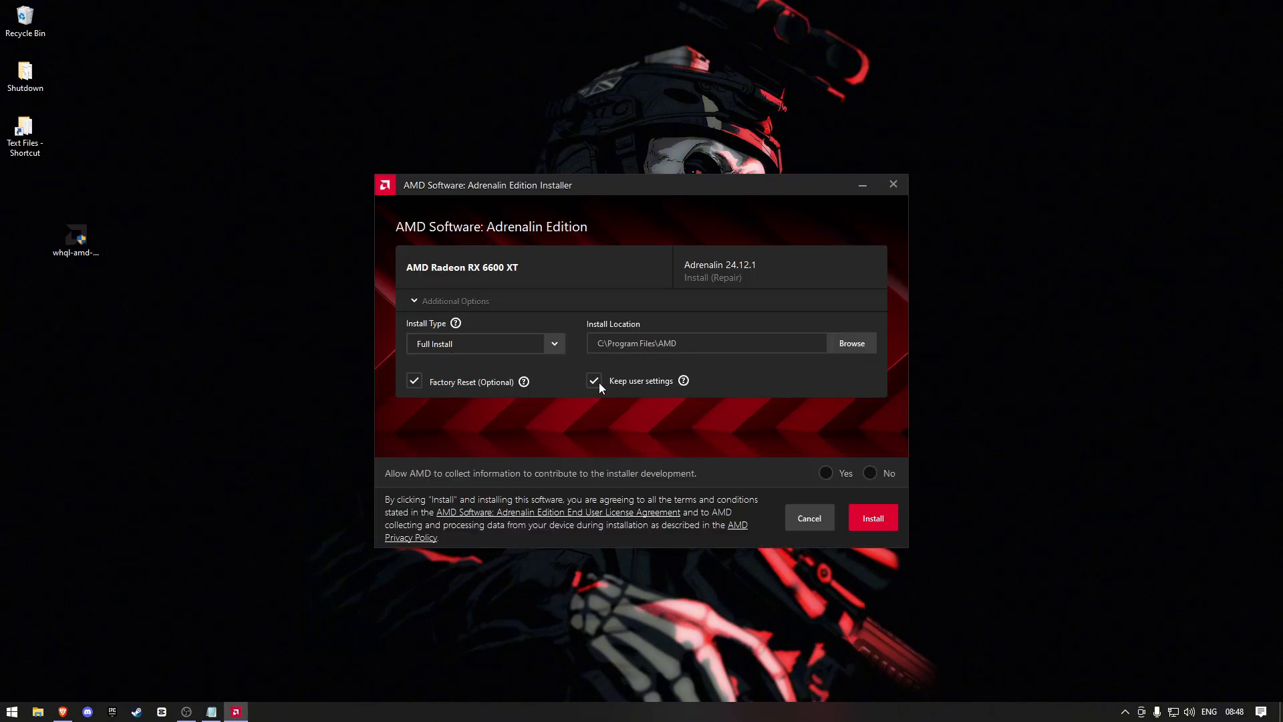
left_click(594, 381)
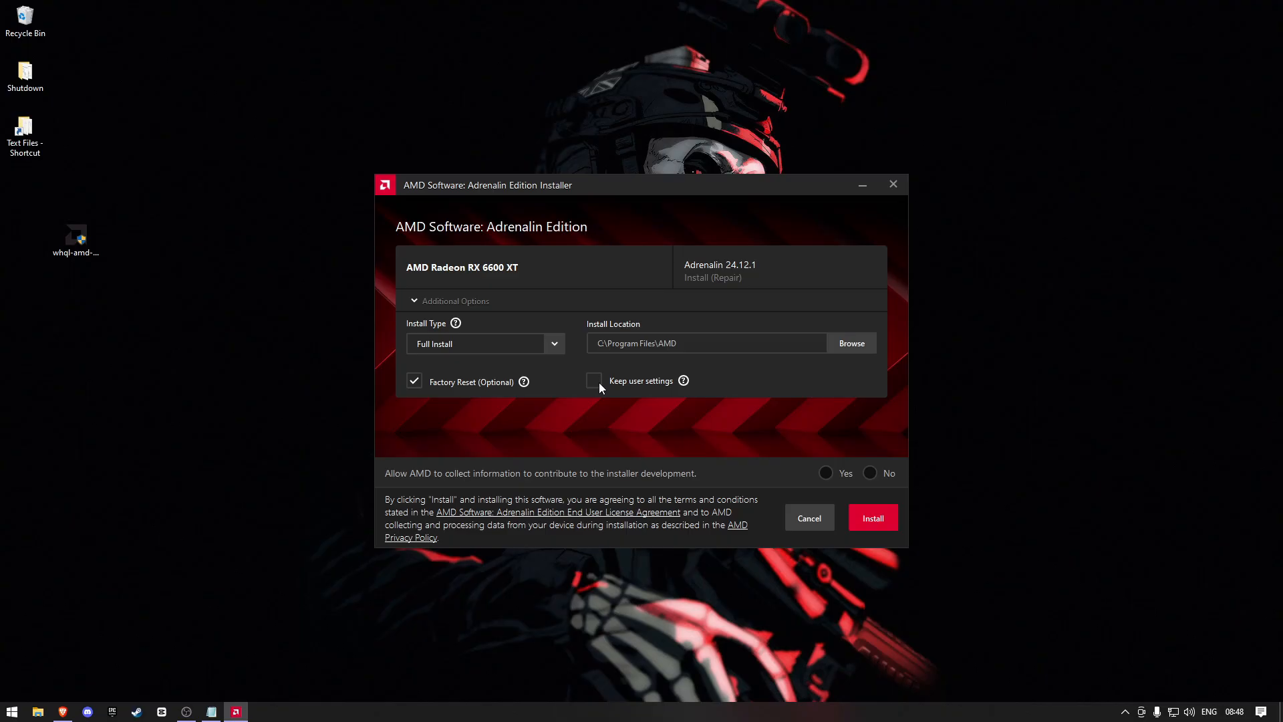
mouse_move(873, 517)
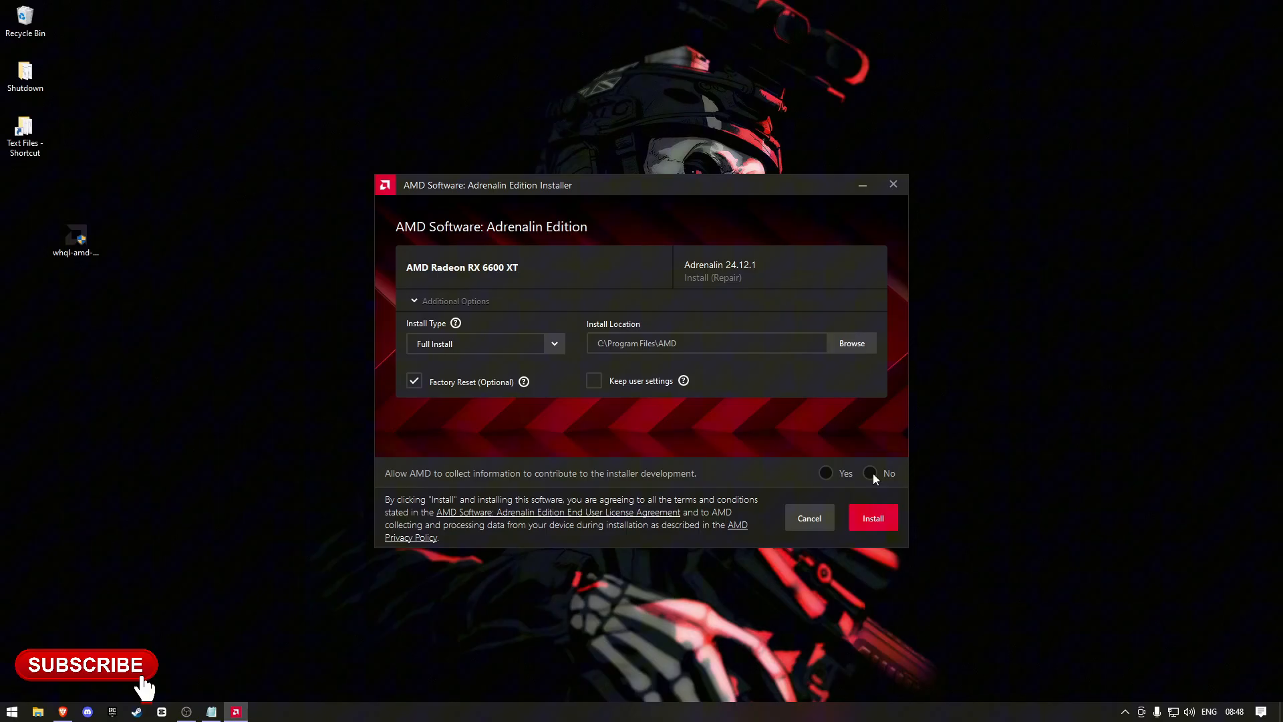
left_click(870, 473)
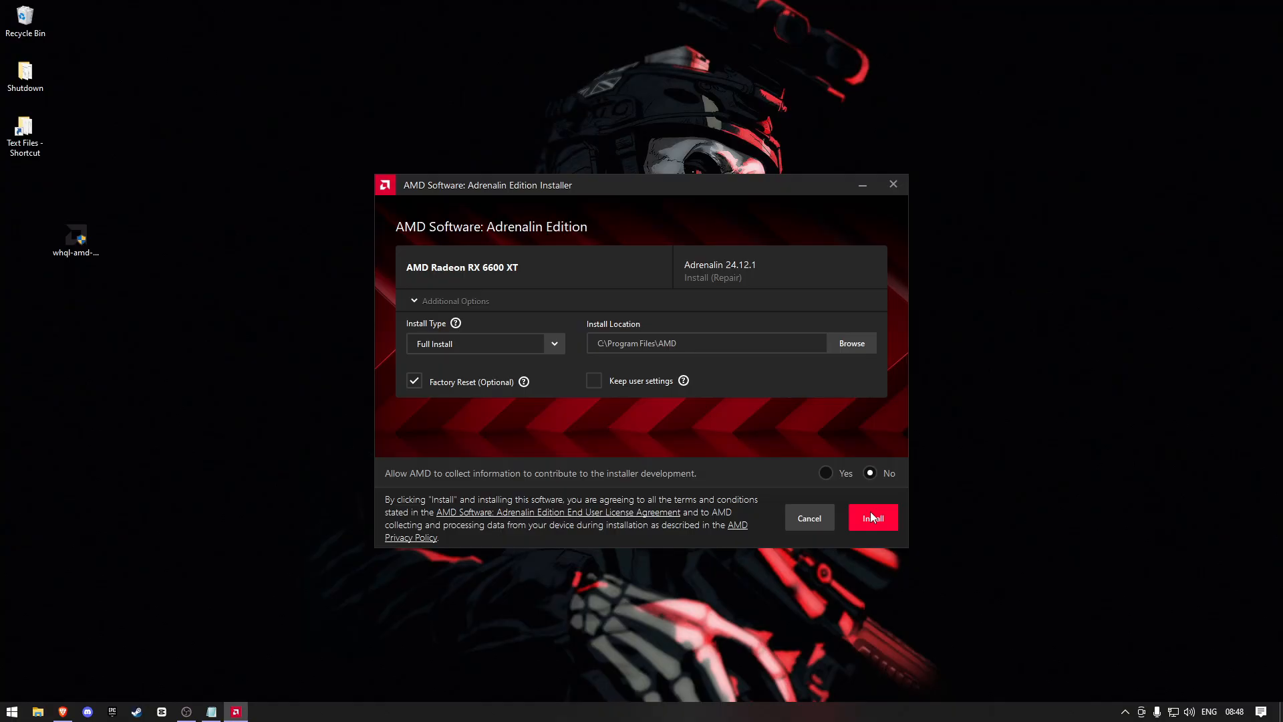
left_click(872, 517)
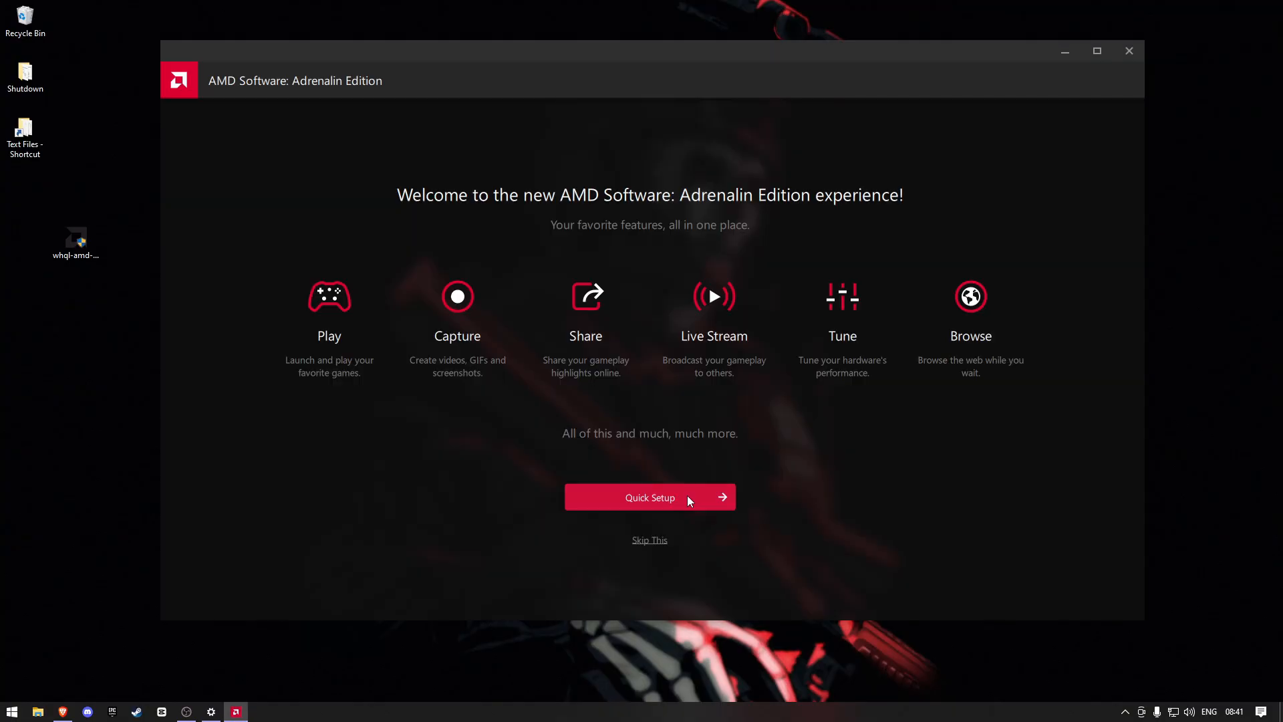
- Run Quick Setup and choose the Default experience profile
left_click(649, 497)
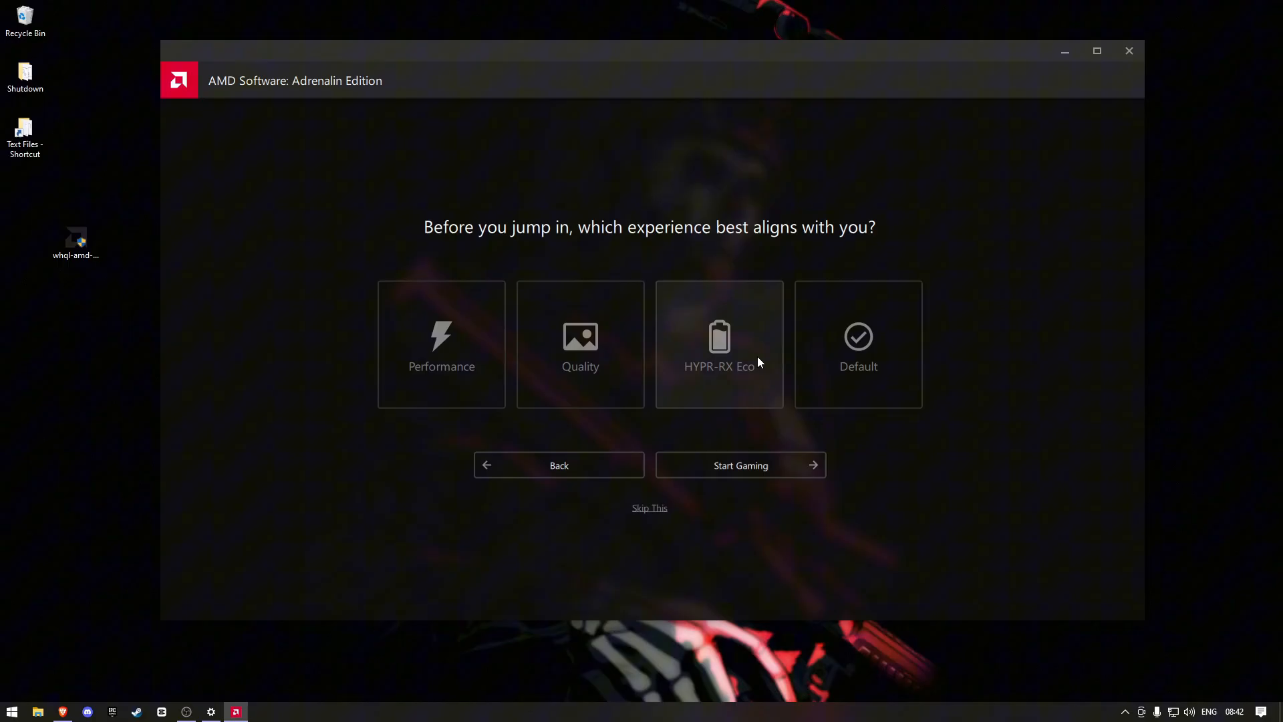
left_click(858, 335)
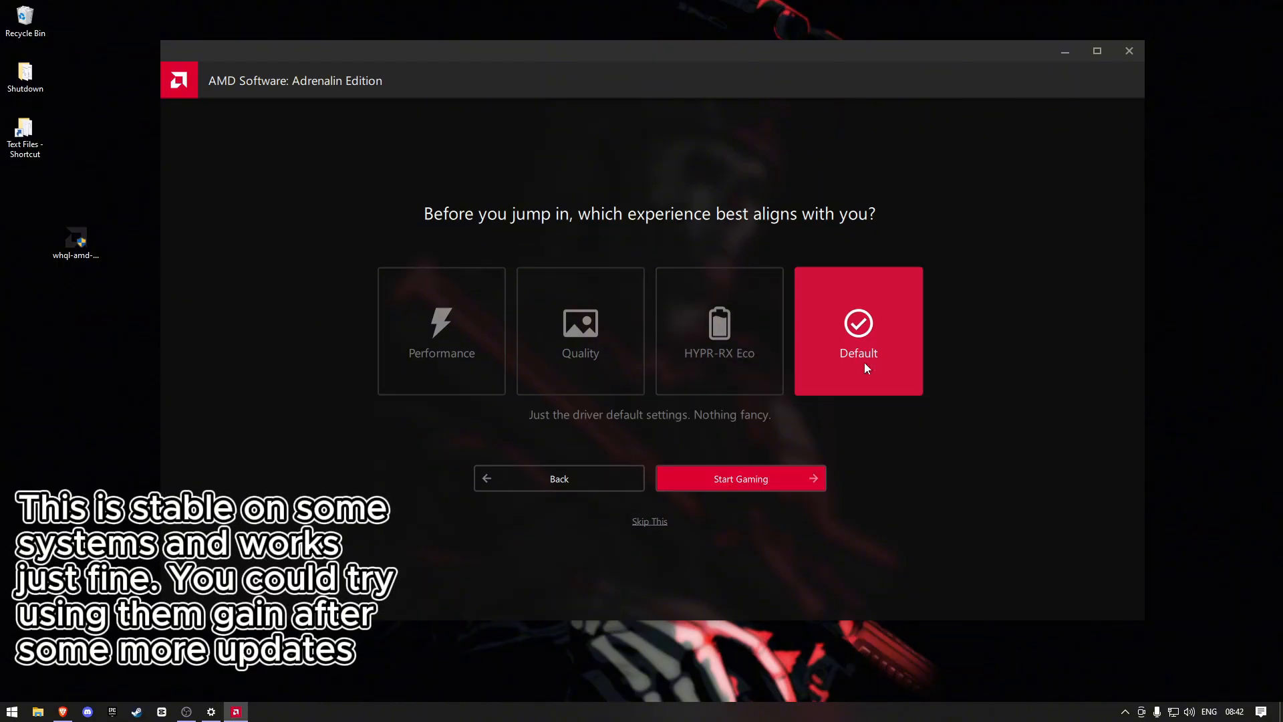
mouse_move(789, 374)
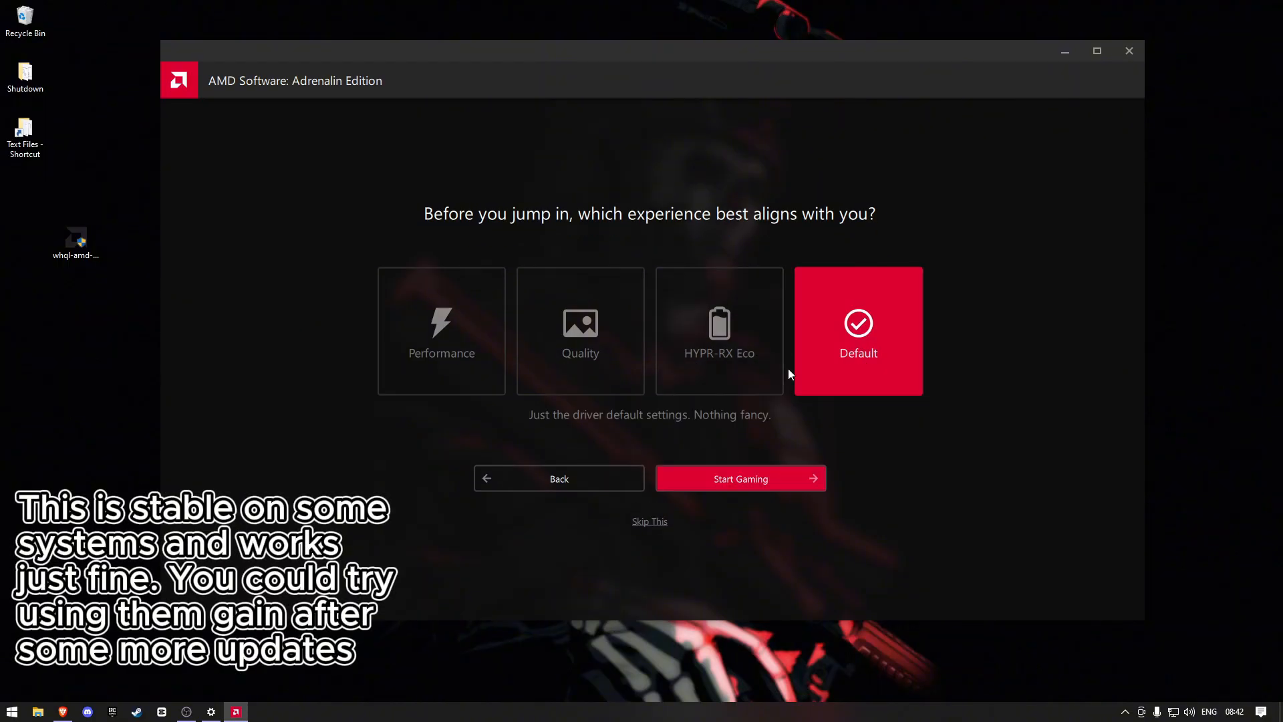
mouse_move(778, 462)
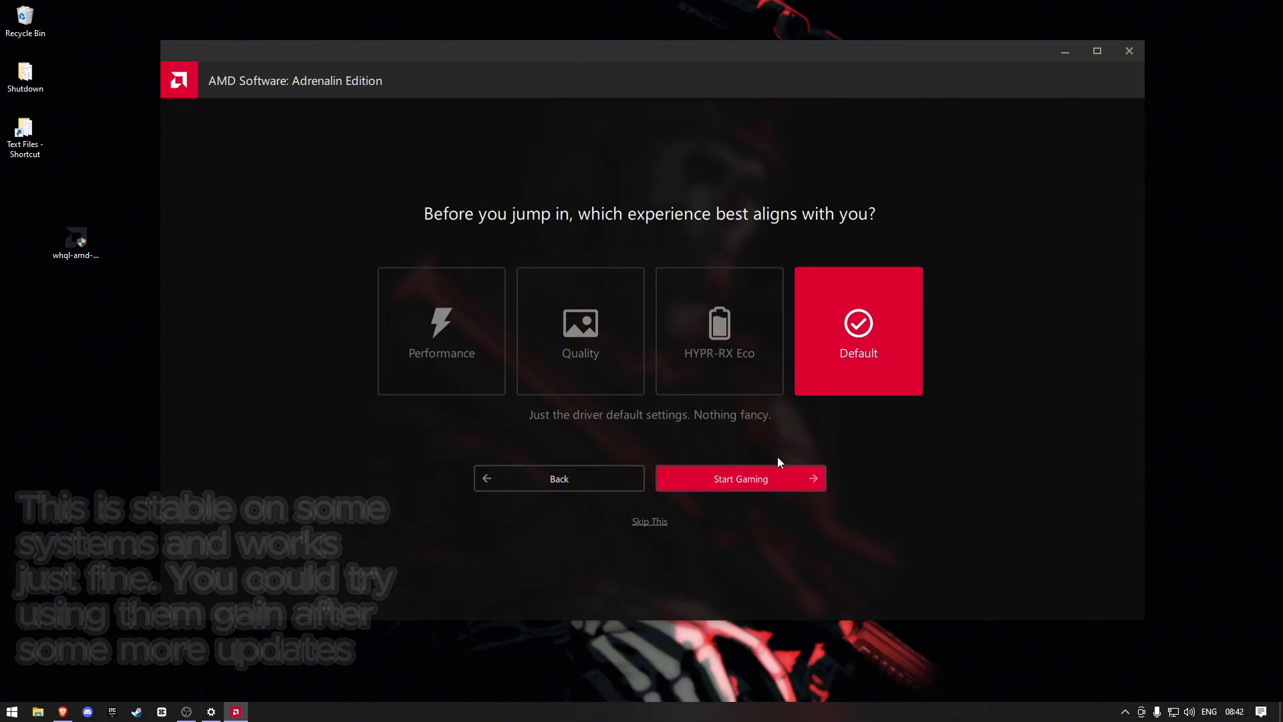
mouse_move(774, 312)
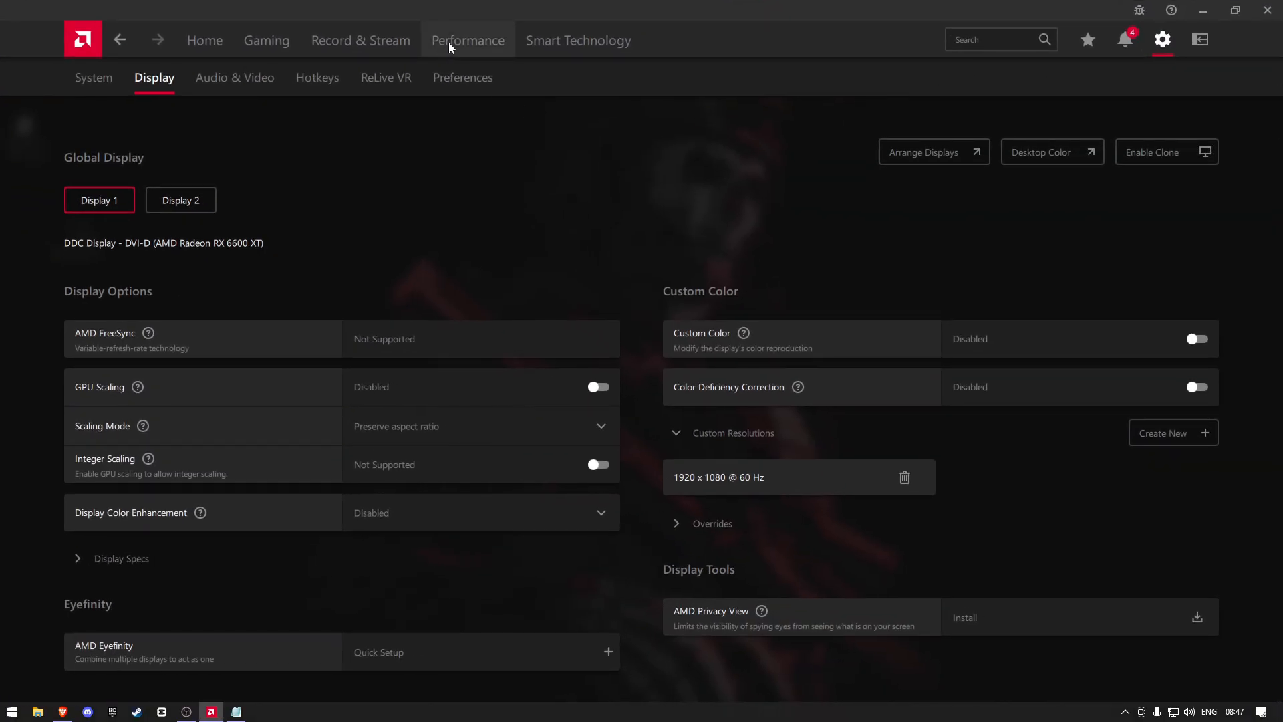
- Show the GPU tuning controls under Performance > Tuning
left_click(469, 40)
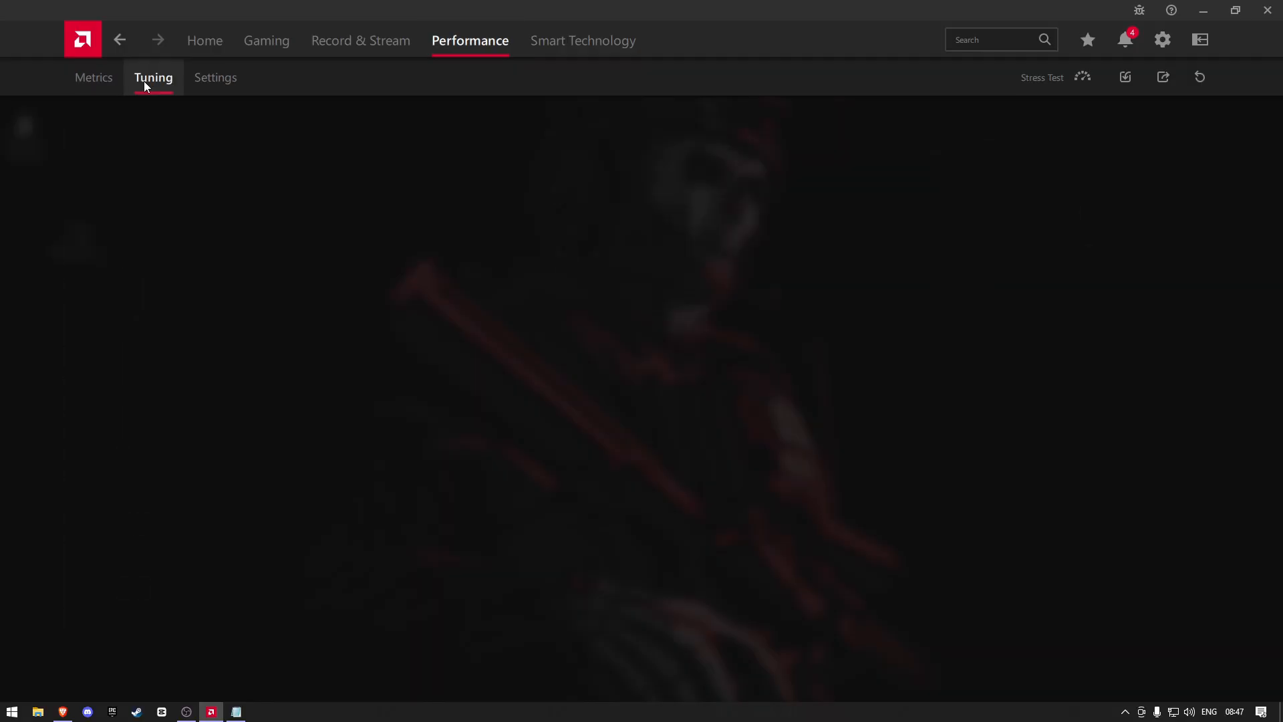
left_click(152, 77)
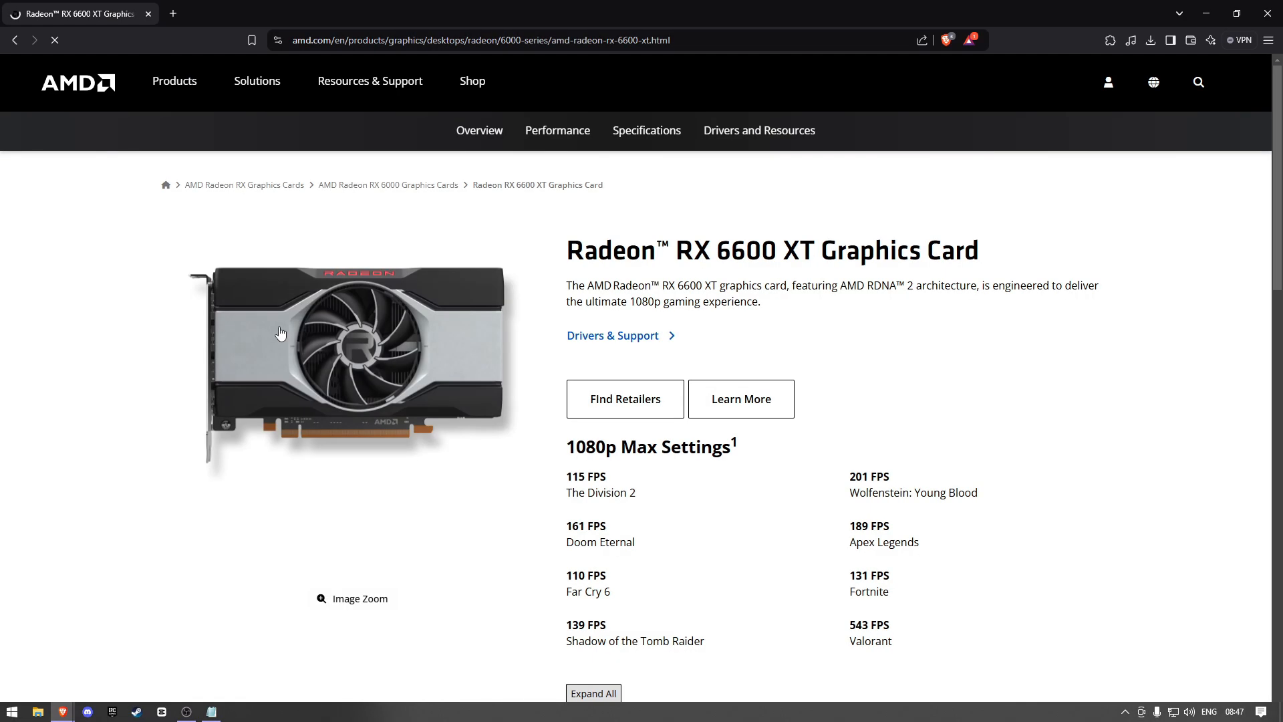
- Expand the GPU specifications section on the RX 6600 XT product page
scroll("down", 3)
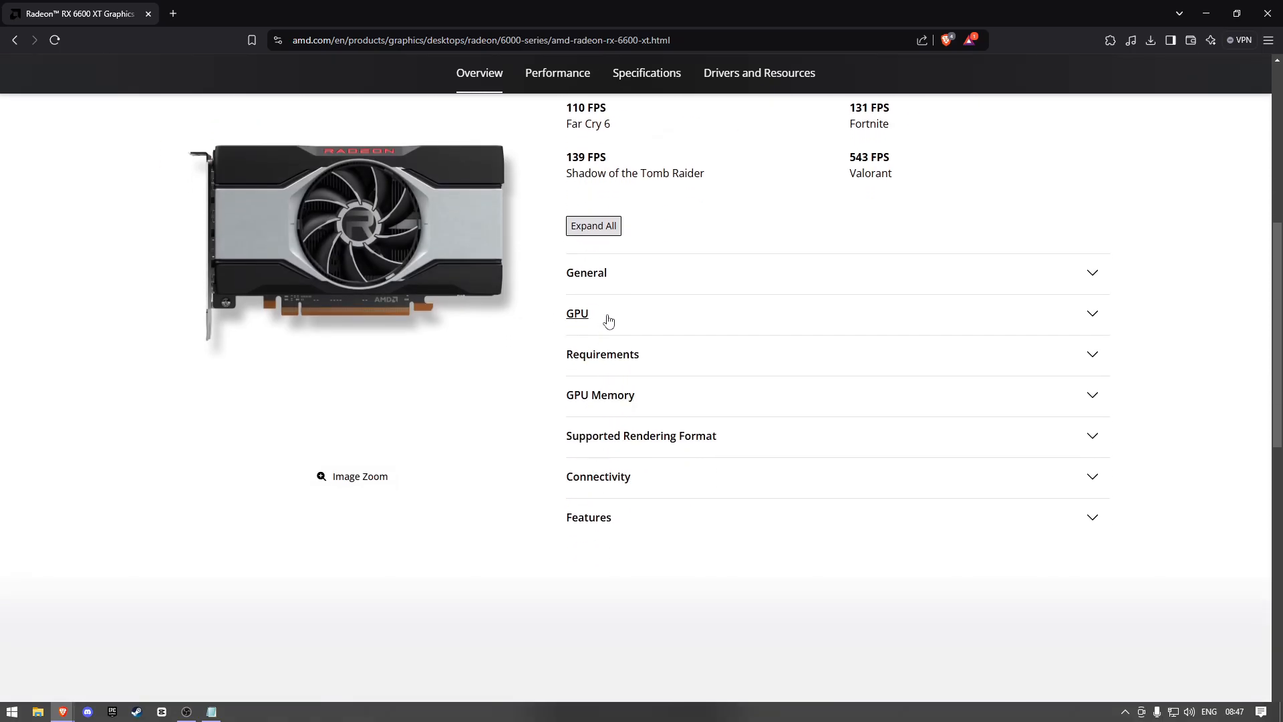
left_click(577, 312)
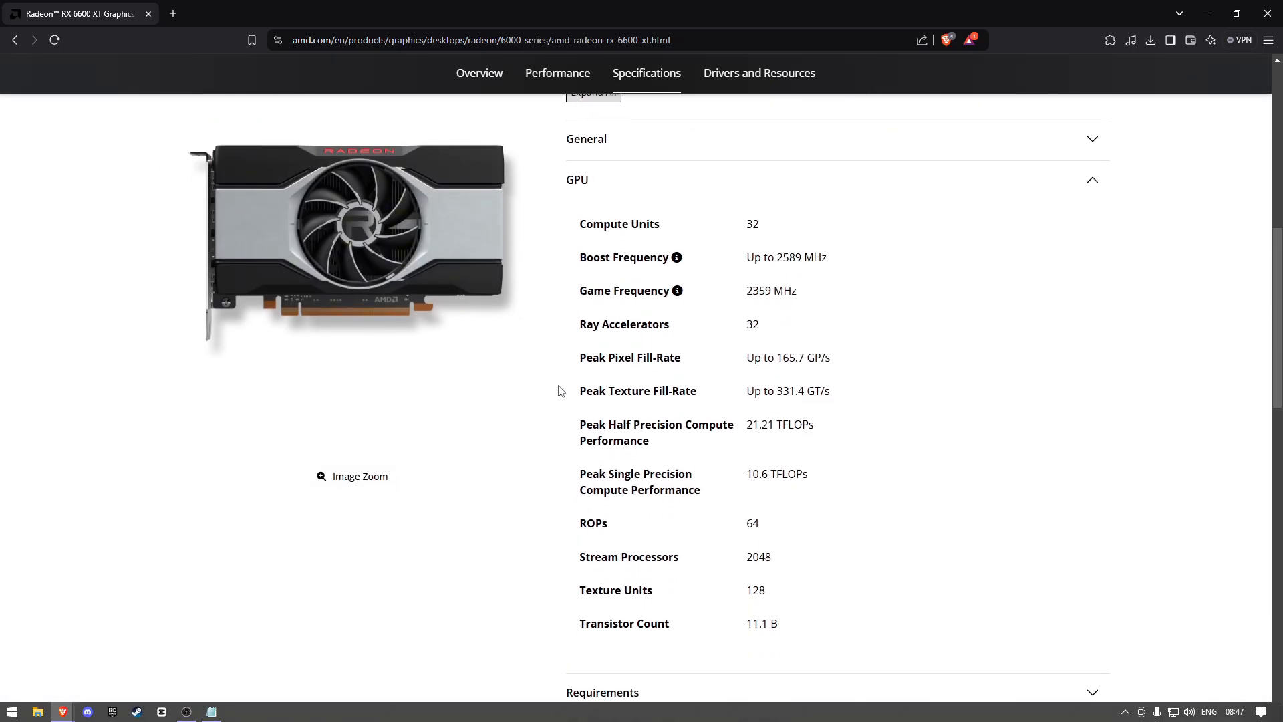